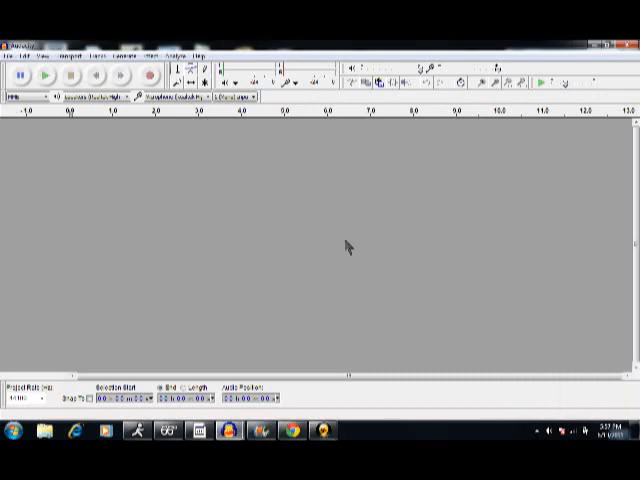
mouse_move(144, 284)
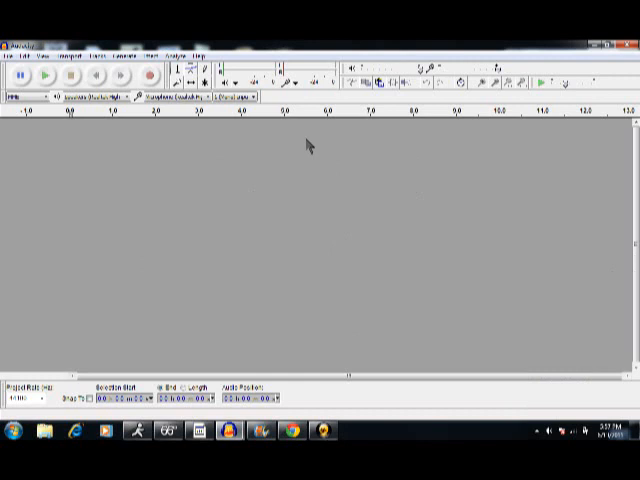
mouse_move(310, 96)
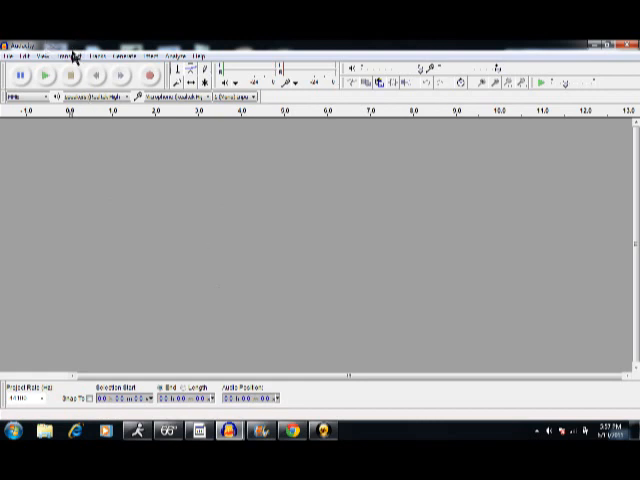
Step: Show the Import submenu (Audio, Labels, MIDI, Raw Data) under the File menu
left_click(70, 44)
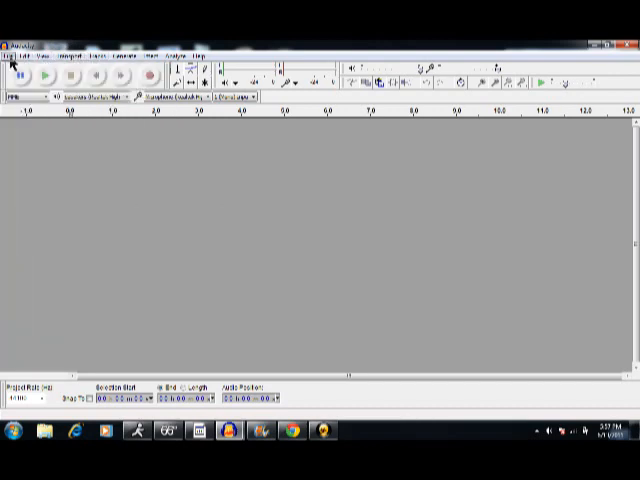
left_click(8, 44)
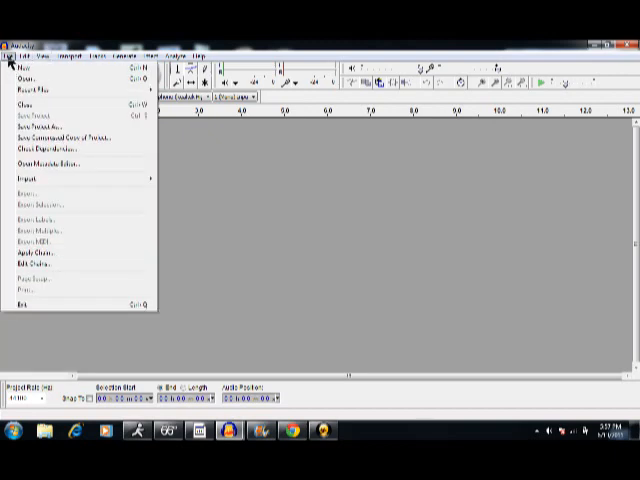
left_click(80, 54)
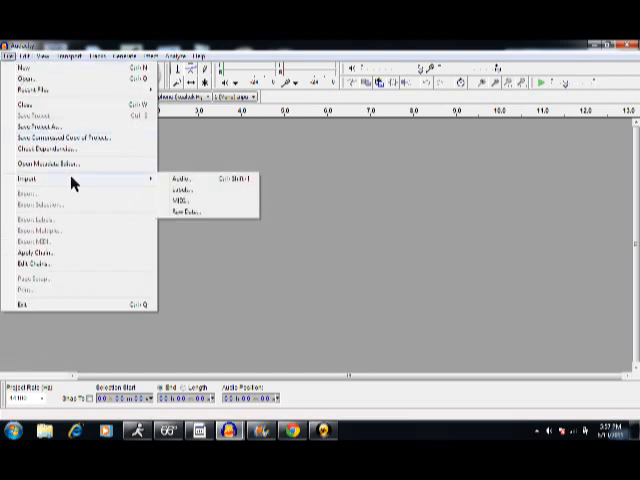
mouse_move(150, 188)
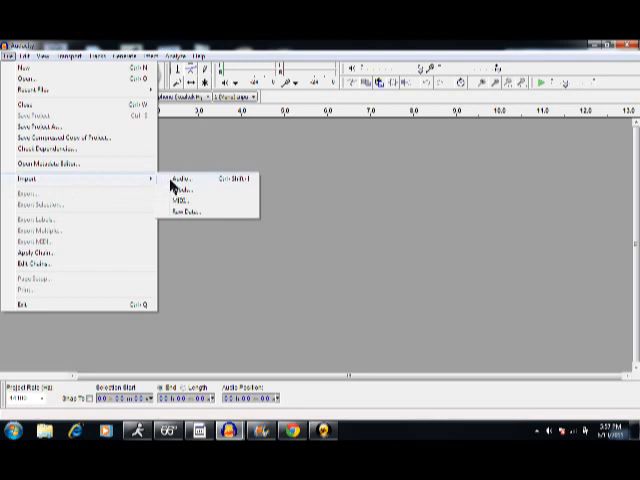
Step: Choose Import > Audio and browse the file list in the picker
left_click(184, 180)
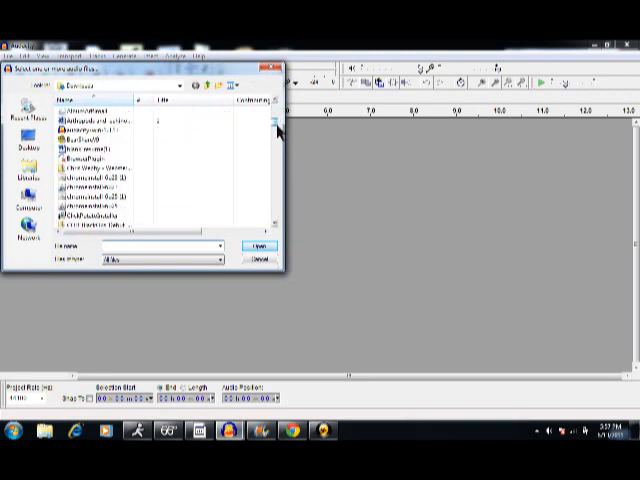
scroll("down", 3)
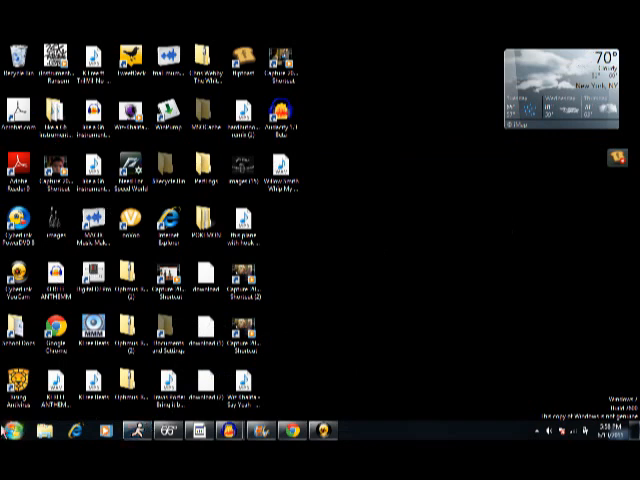
Step: Decline saving changes and dismiss the save dialog so Audacity closes to the desktop
left_click(10, 428)
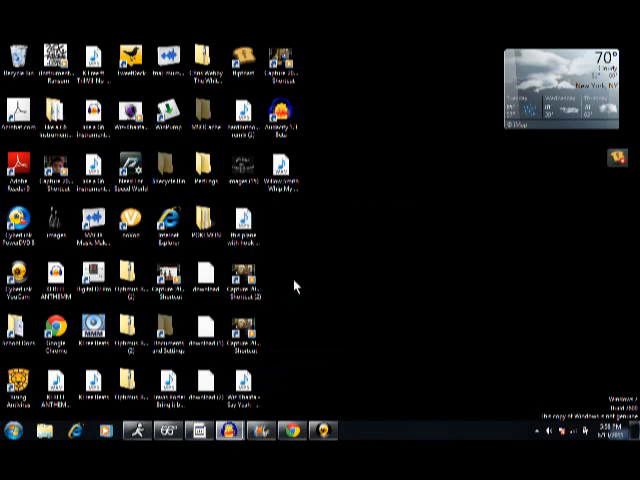
mouse_move(414, 310)
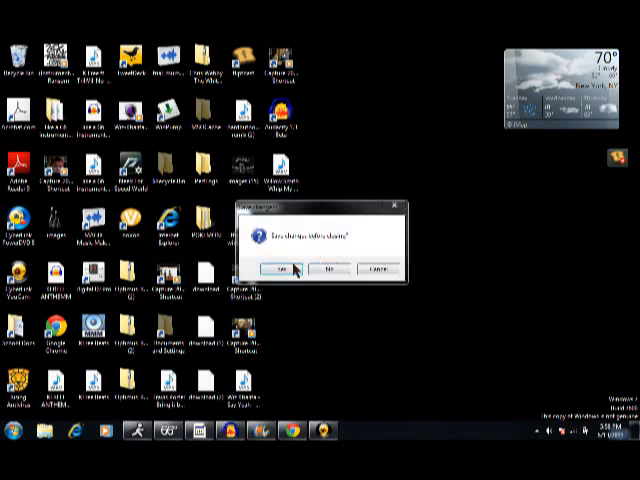
left_click(280, 268)
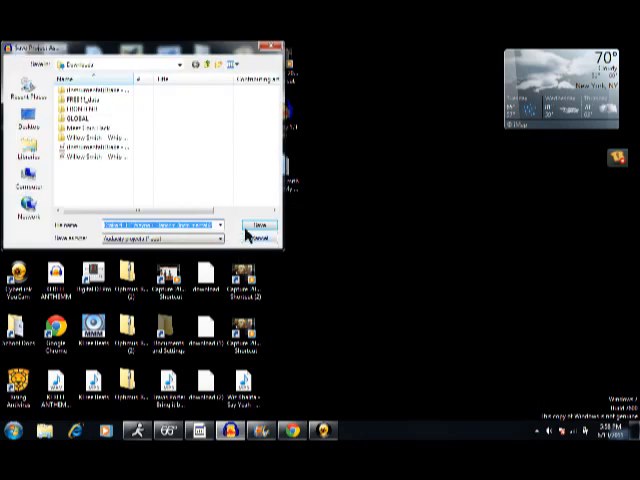
left_click(240, 224)
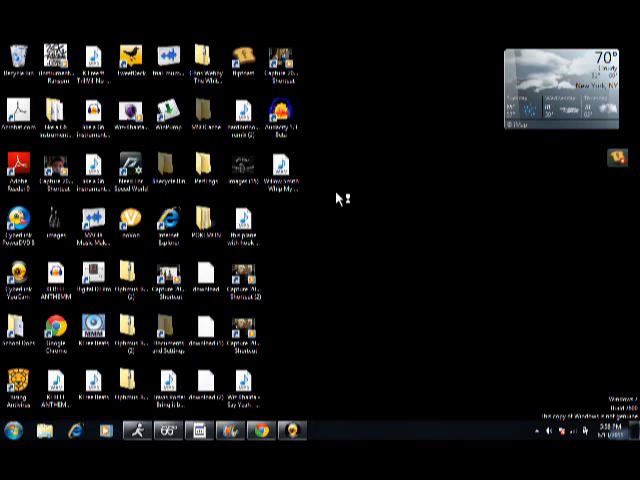
mouse_move(388, 222)
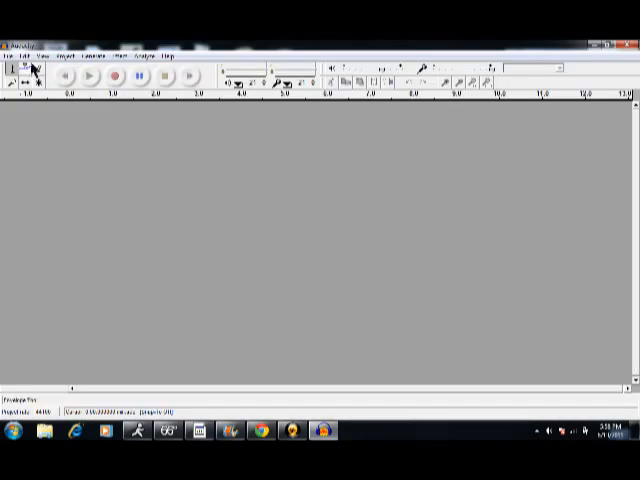
Step: Reach the audio import file picker from the relaunched Audacity's File menu
left_click(72, 42)
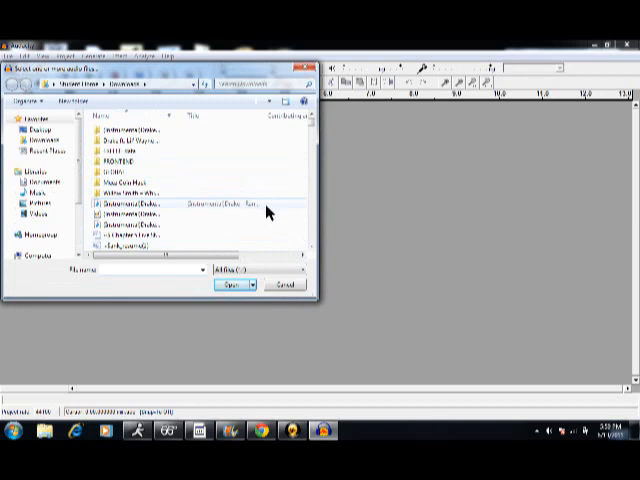
Step: Select the beat MP3 so it imports as a stereo waveform track
left_click(234, 284)
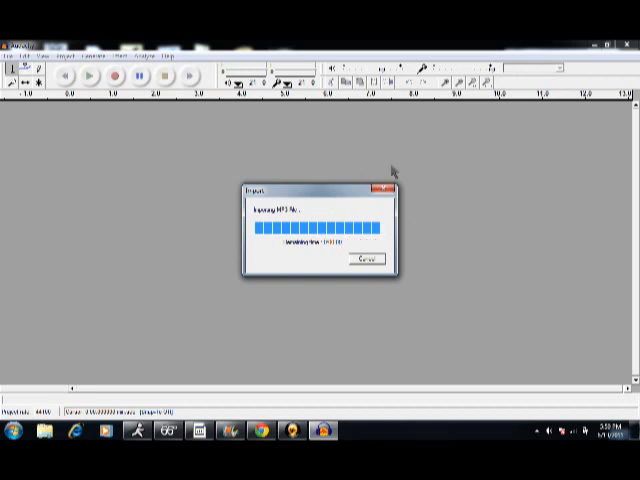
mouse_move(320, 176)
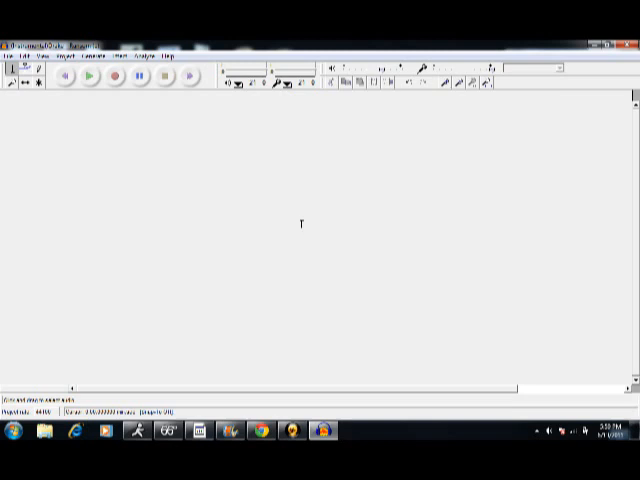
mouse_move(240, 198)
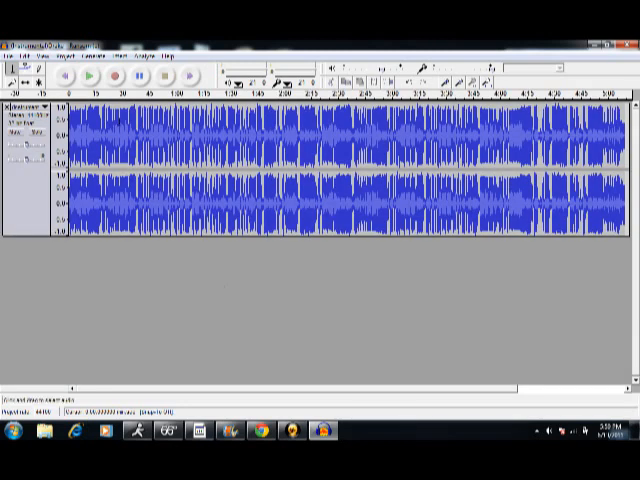
left_click(90, 78)
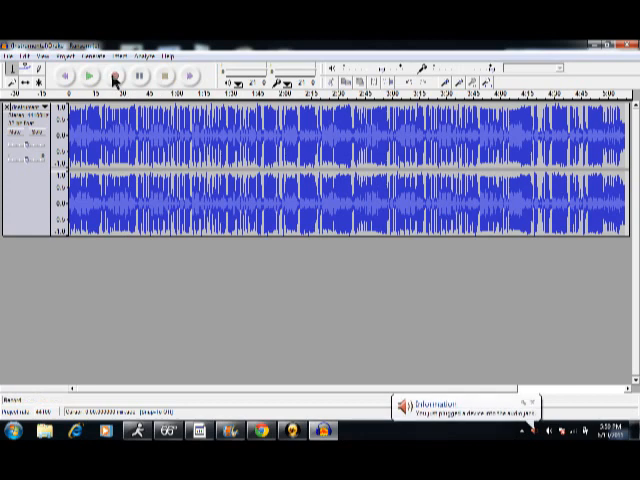
Step: Record a short vocal take onto a new track below the beat, then stop
left_click(122, 78)
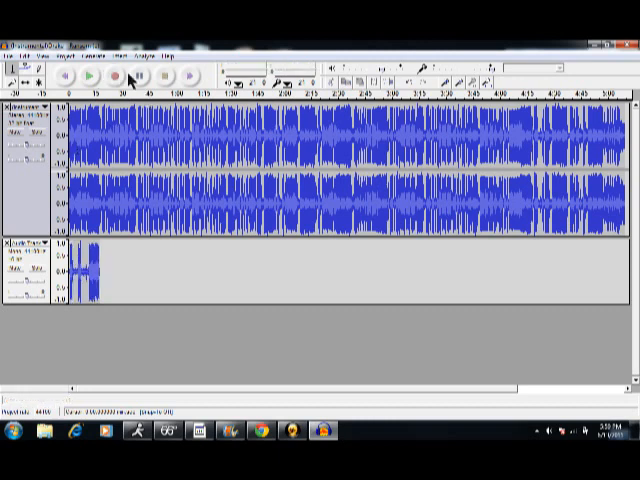
left_click(92, 80)
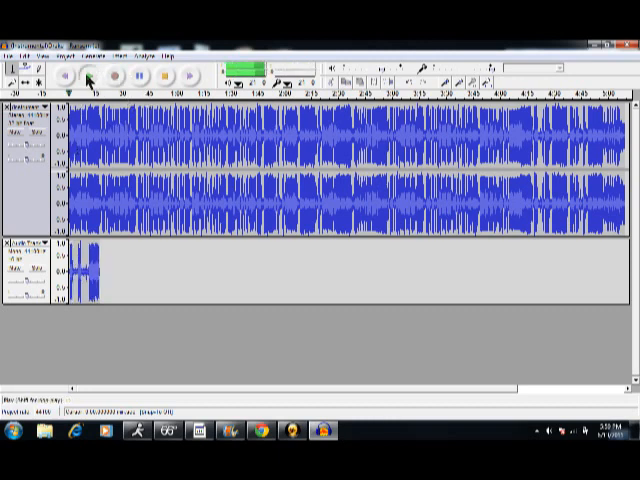